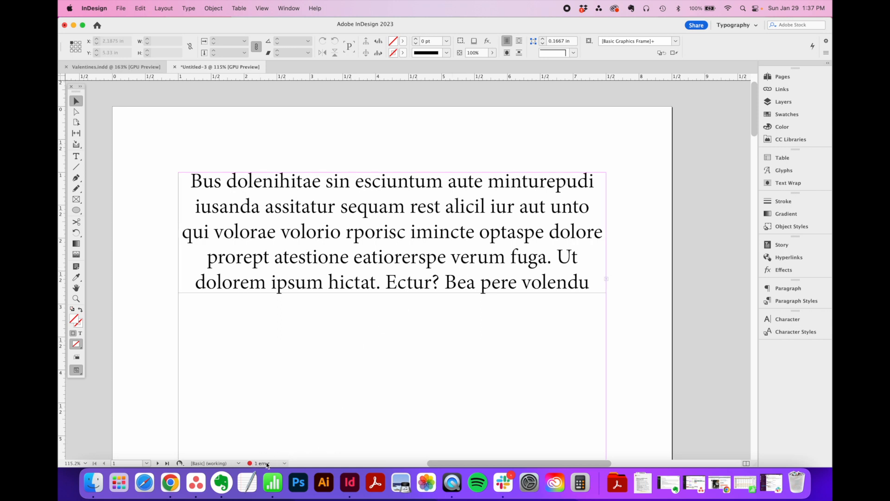
- Show the Preflight report listing the overset text error in the body frame
click(262, 462)
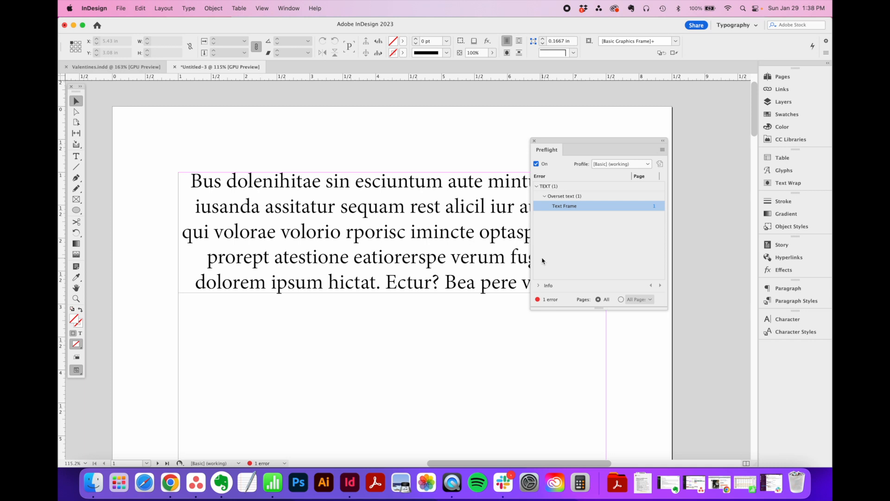
mouse_move(566, 206)
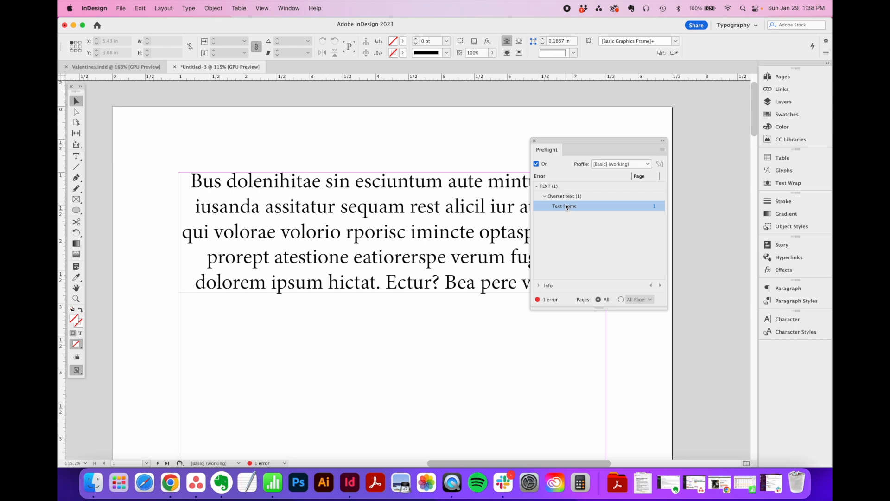
mouse_move(656, 207)
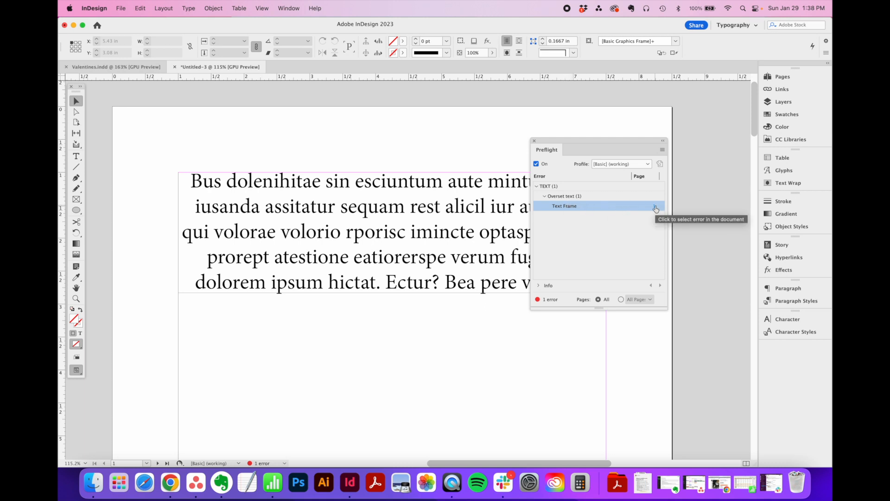
- Select the overset body text frame via its page link in the Preflight panel
click(564, 206)
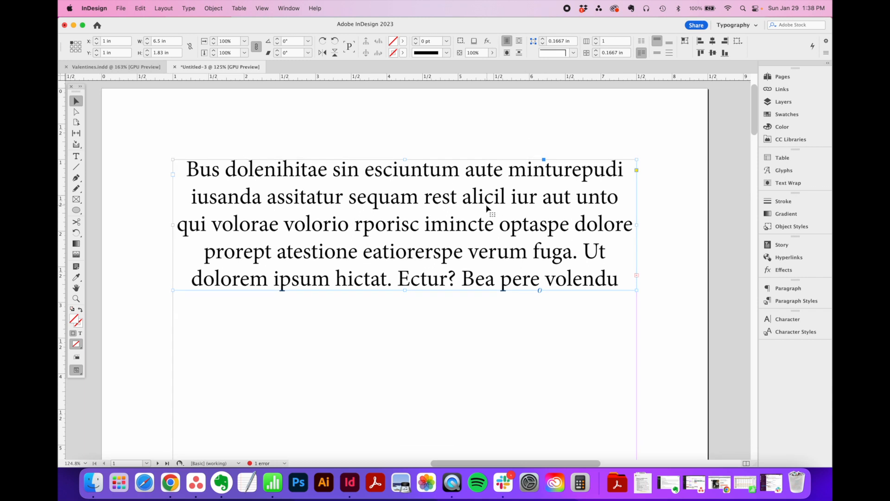
- Enlarge the frame downward so the whole paragraph shows and Preflight reports no errors
drag(405, 289, 405, 347)
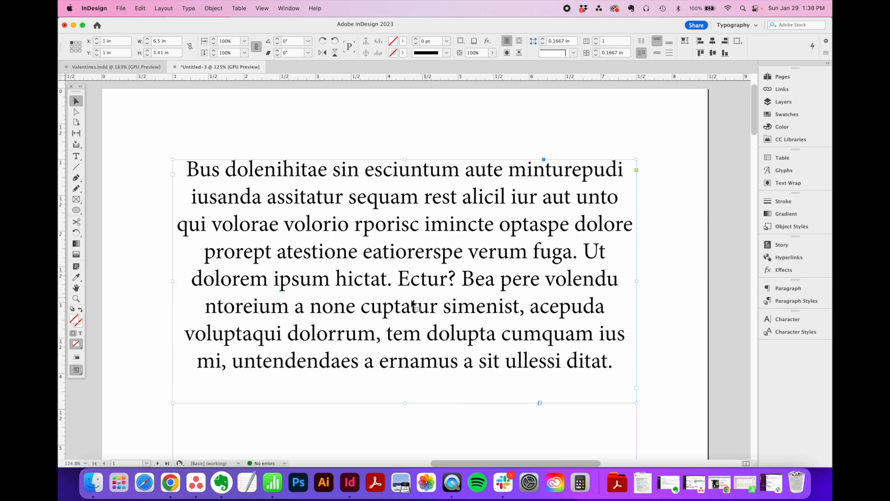
mouse_move(471, 337)
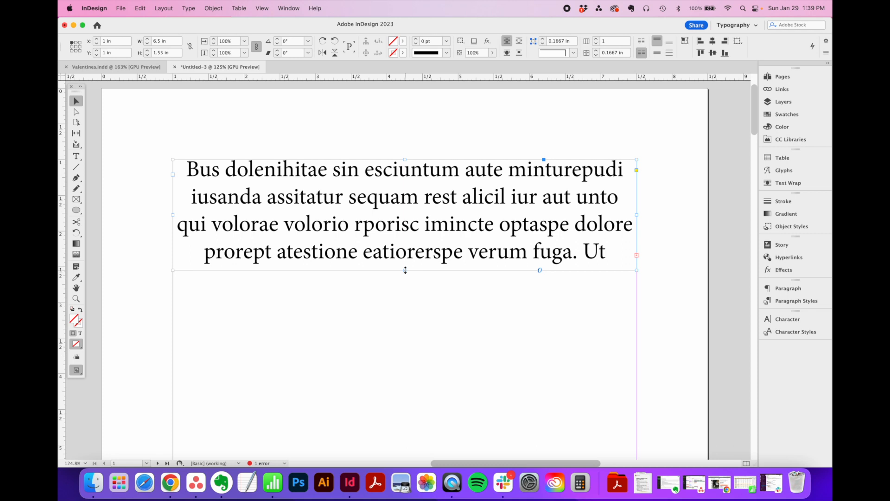
drag(405, 269, 394, 367)
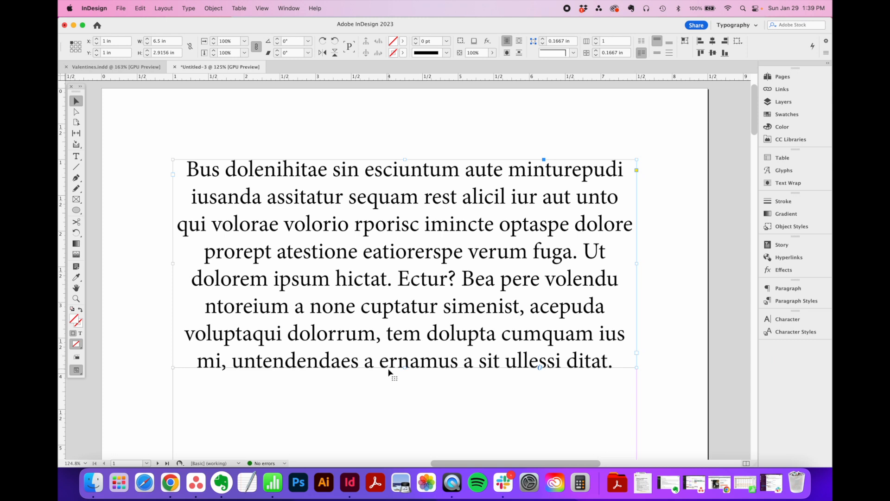
mouse_move(385, 375)
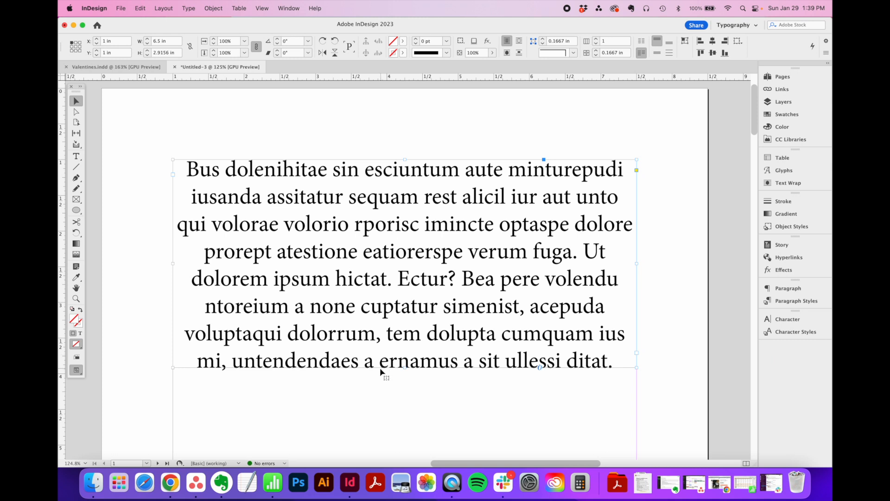
mouse_move(425, 374)
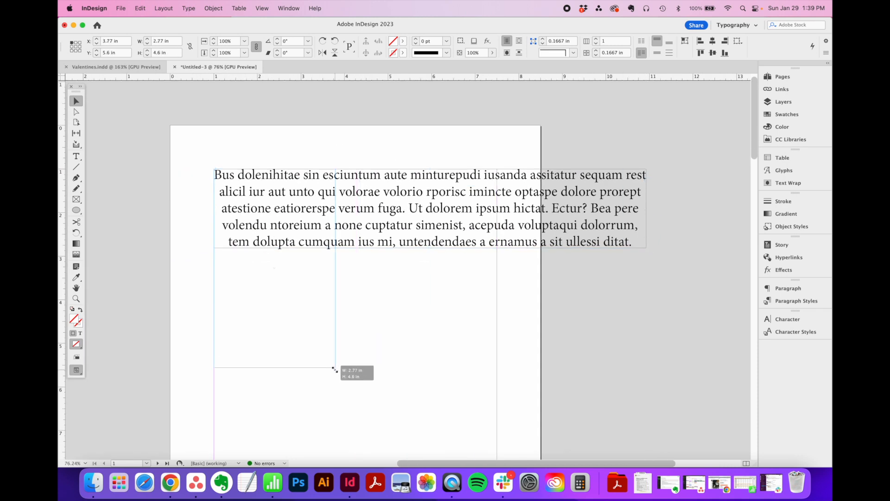
- Reshape the frame into a narrow, taller left column holding the start of the paragraph
drag(335, 368, 348, 340)
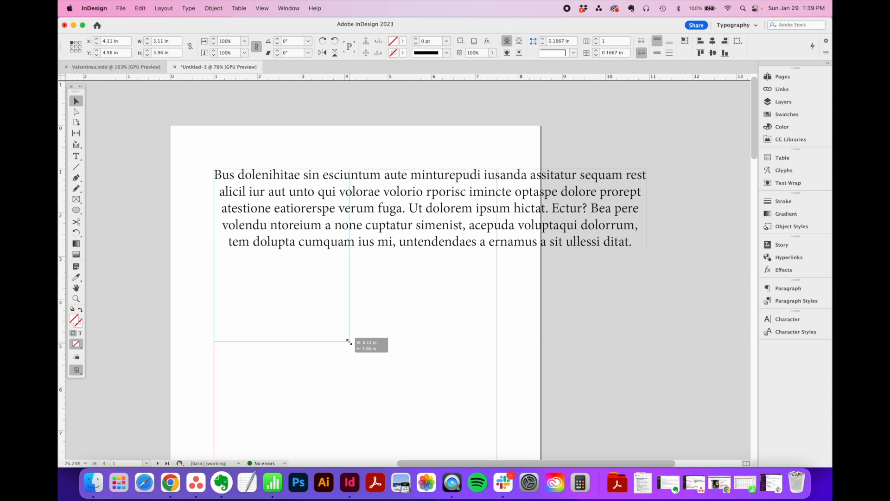
drag(348, 340, 342, 345)
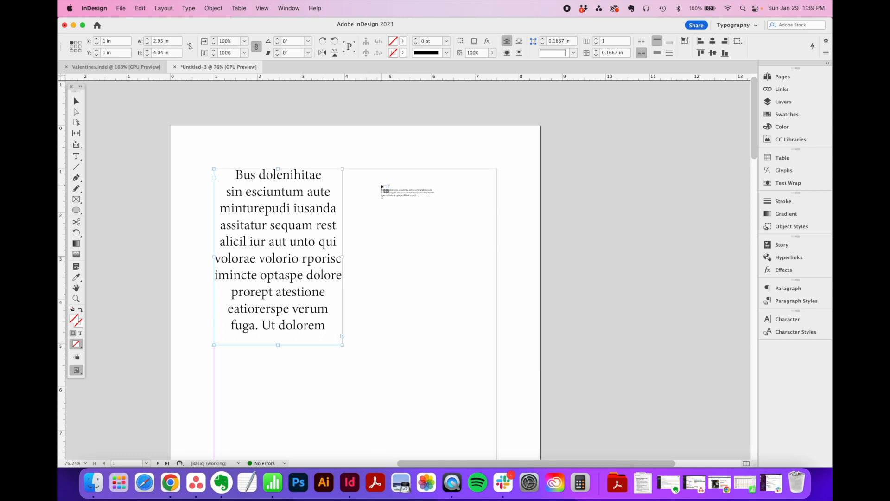
- Add a threaded right column continuing the paragraph and lengthen the left column
drag(342, 169, 482, 345)
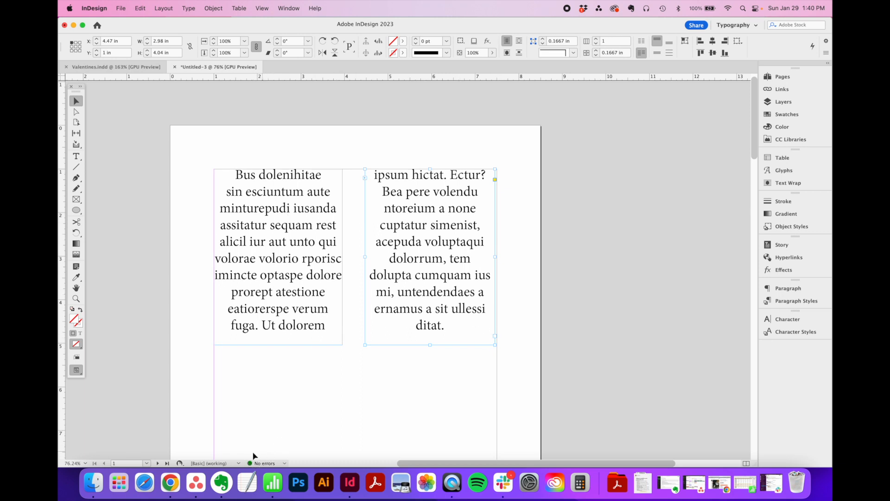
mouse_move(305, 307)
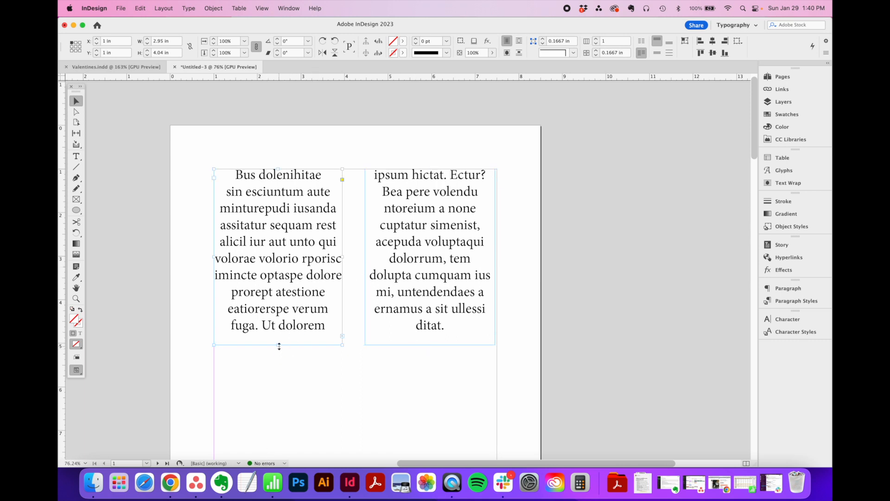
drag(279, 345, 279, 407)
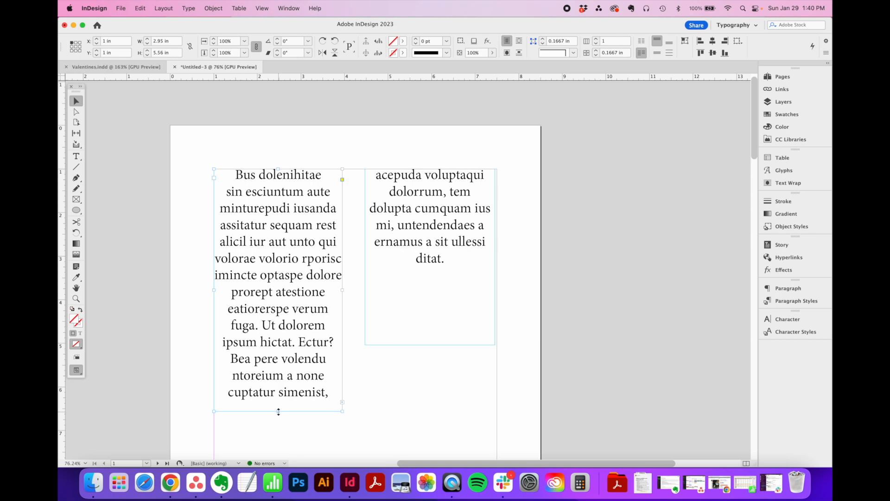
mouse_move(428, 275)
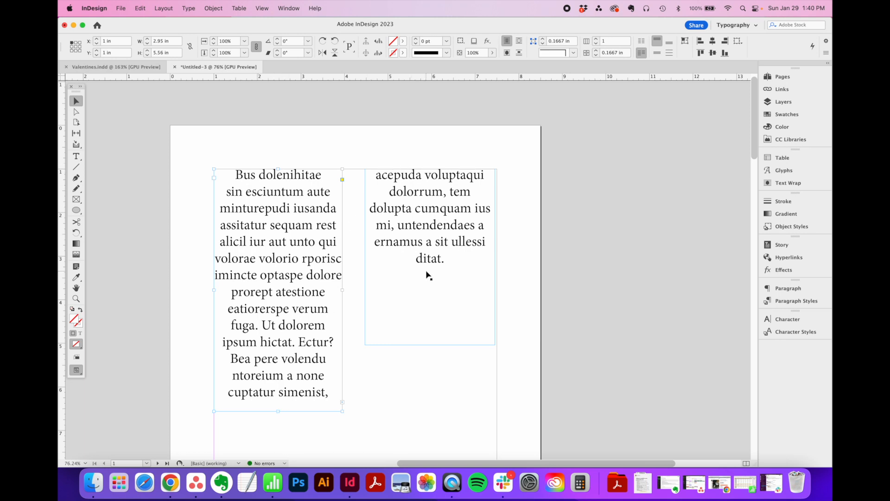